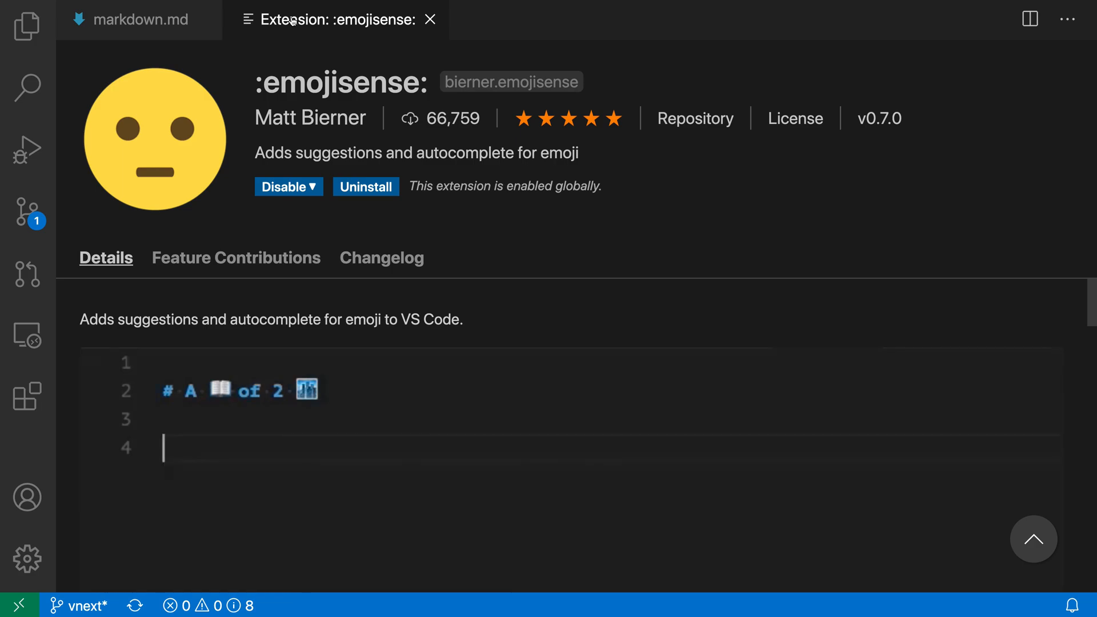
Finish the emojisense demo text ':smile' and return to the markdown.md editor
text(It was the)
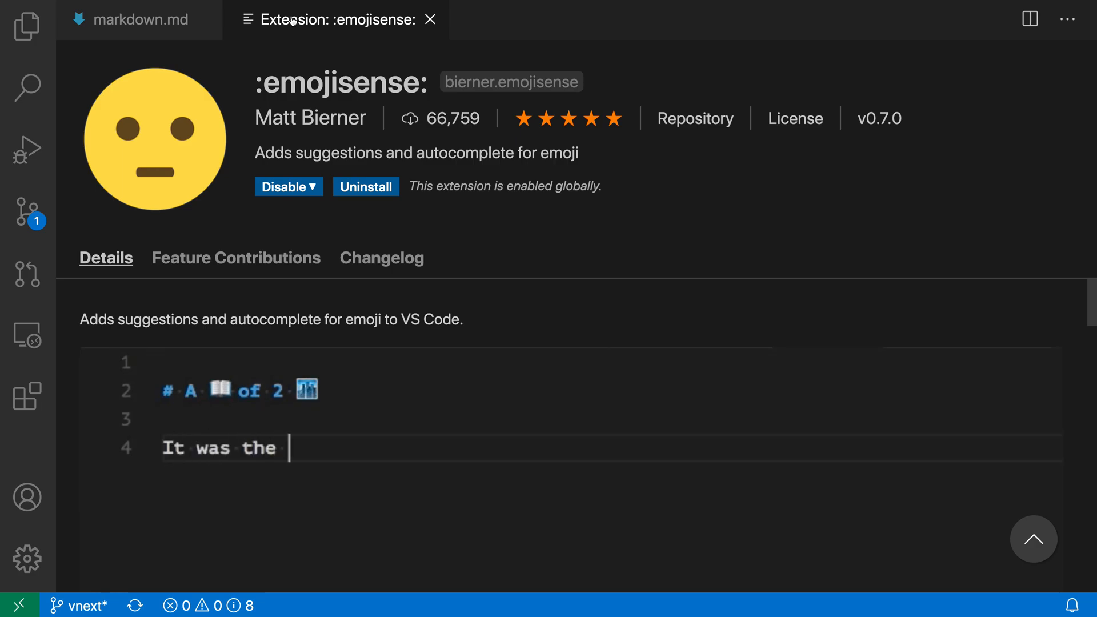
text(:smile)
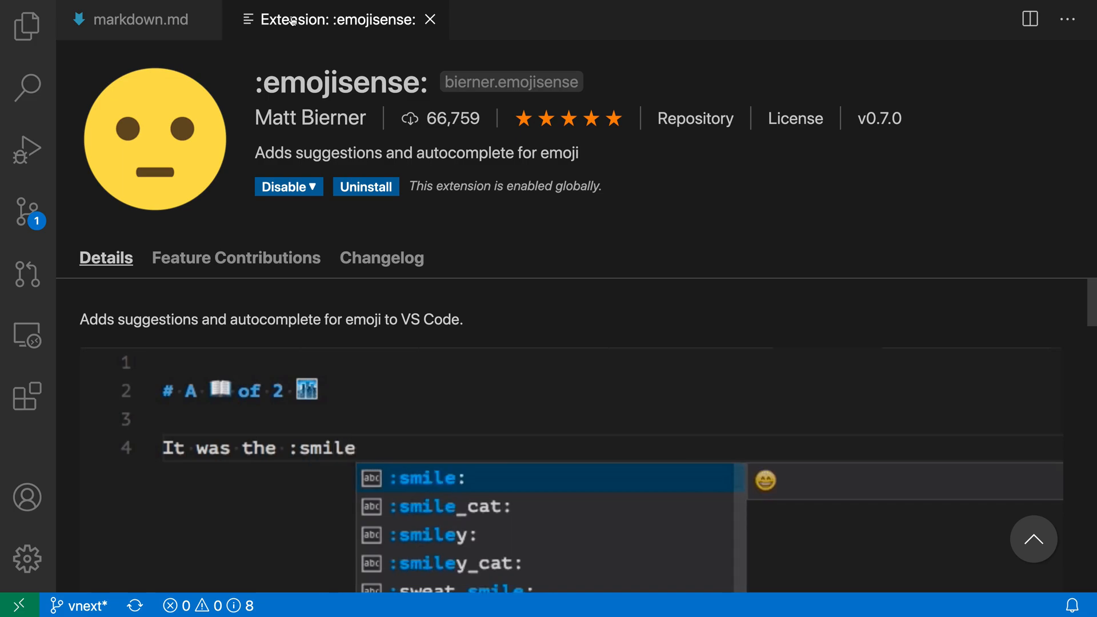
click(137, 19)
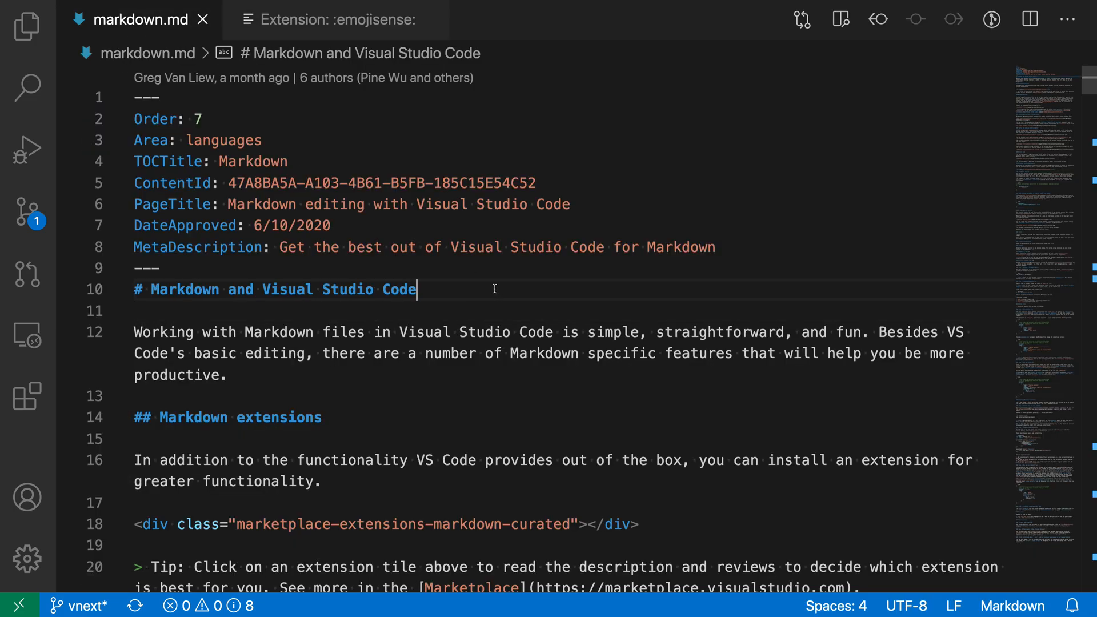
Insert the smile emoji under the heading via ':smile' emojisense autocomplete
key(Enter)
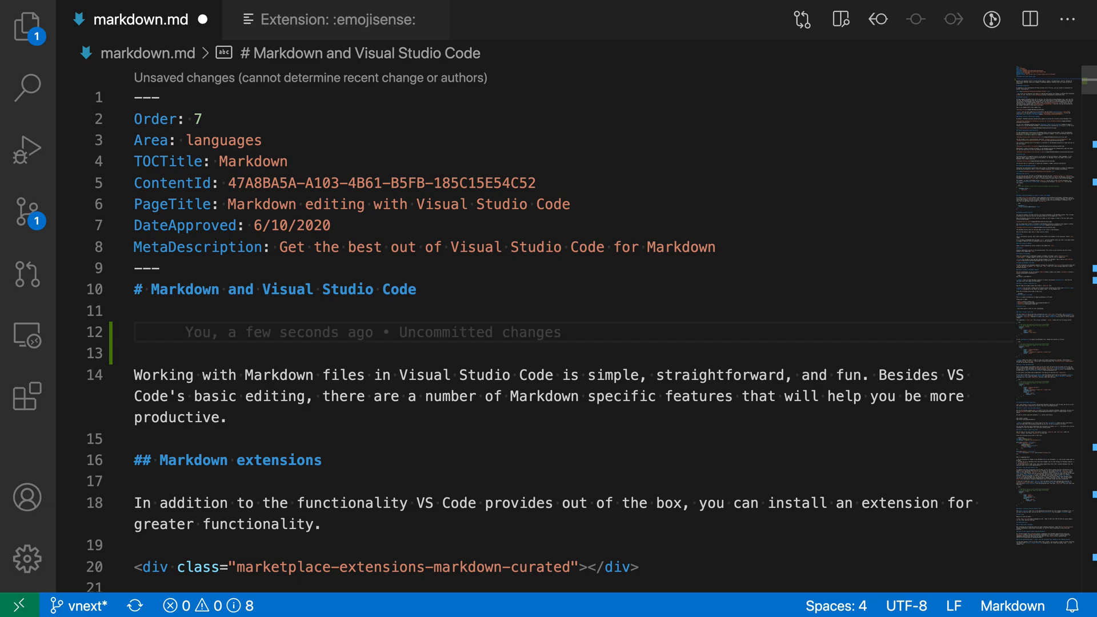
text(:)
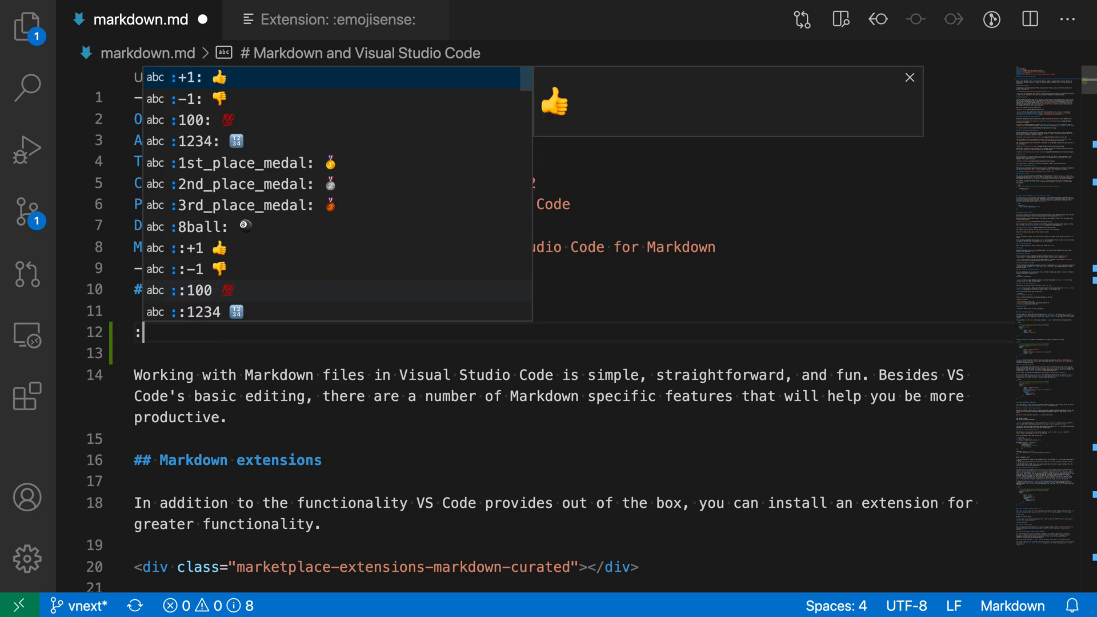
mouse_move(475, 267)
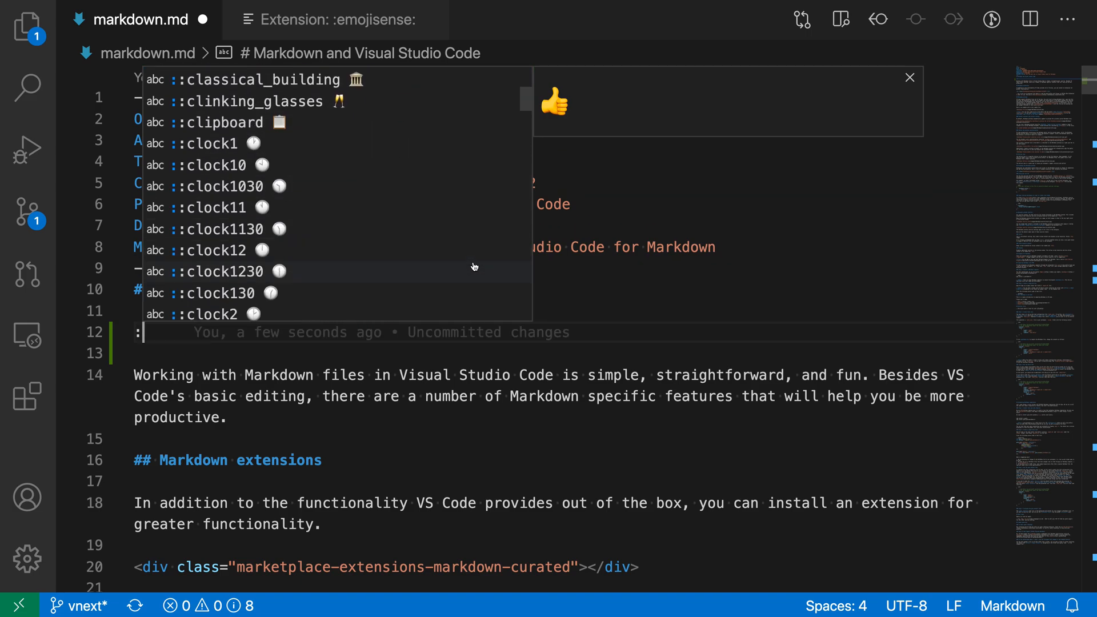
text(:smile)
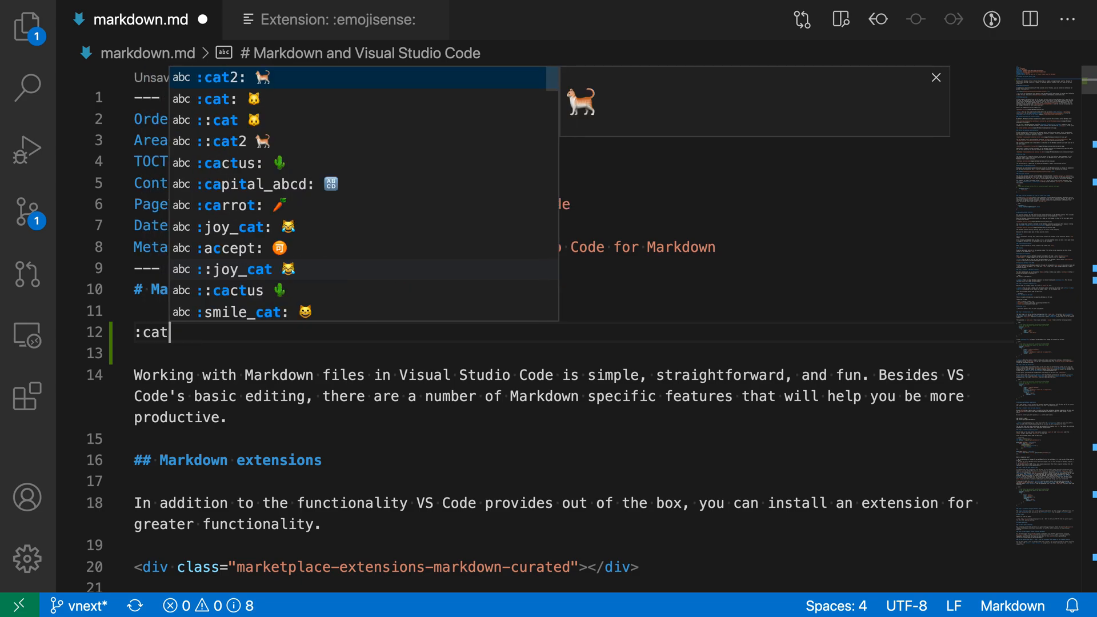
text(smi)
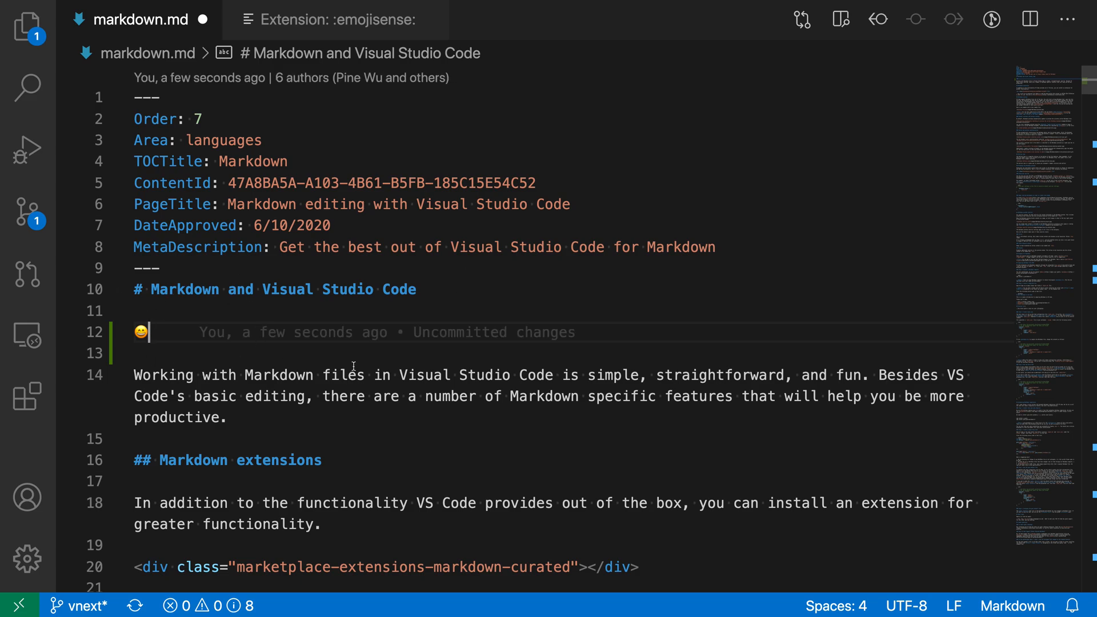
Type a colon shortcode after the smile emoji, leaving ':smile:' with inline preview
text(:)
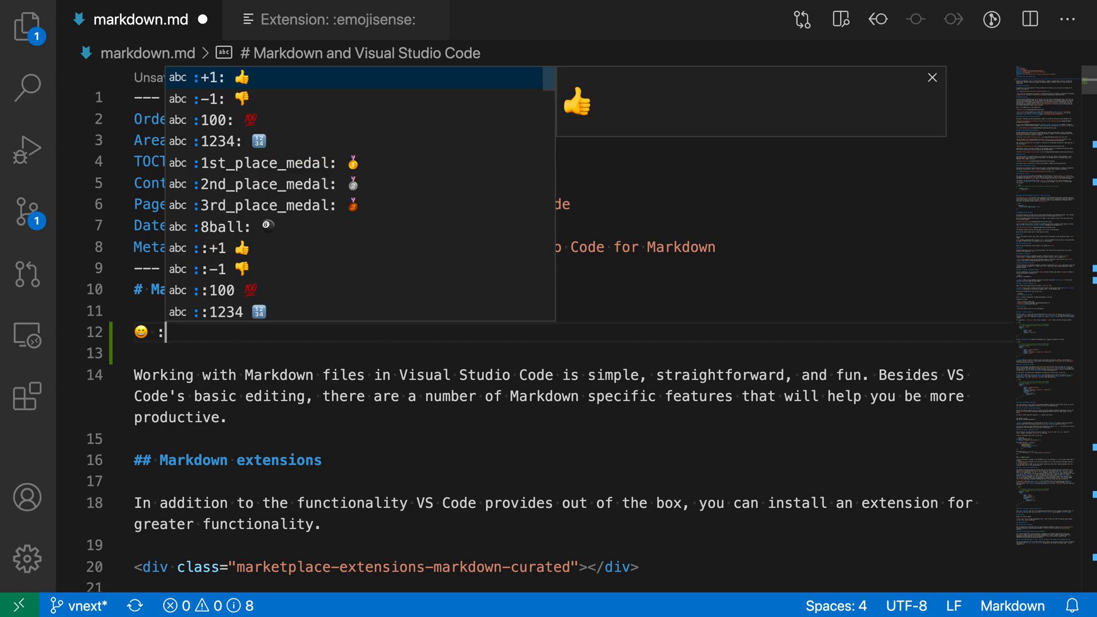
mouse_move(429, 321)
text(🐈)
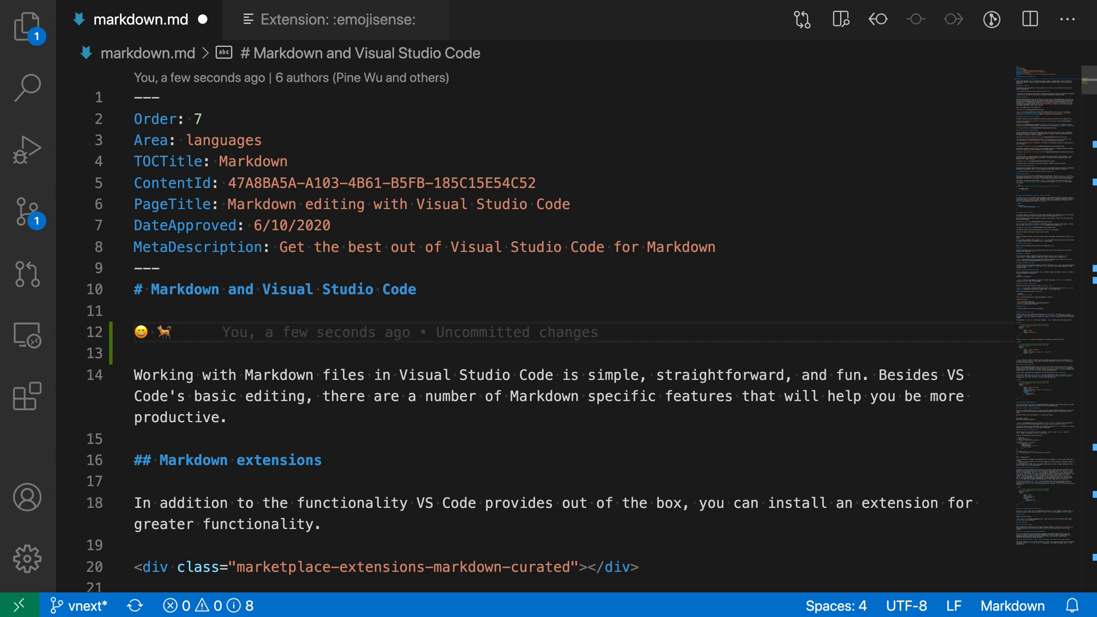
text(:smile😄:)
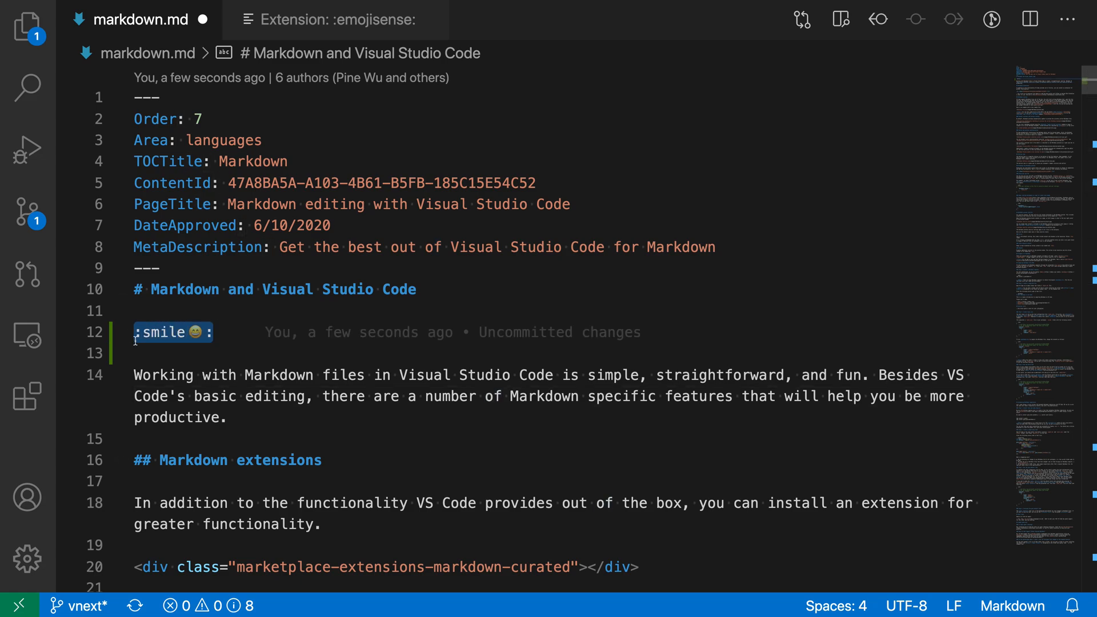
mouse_move(230, 436)
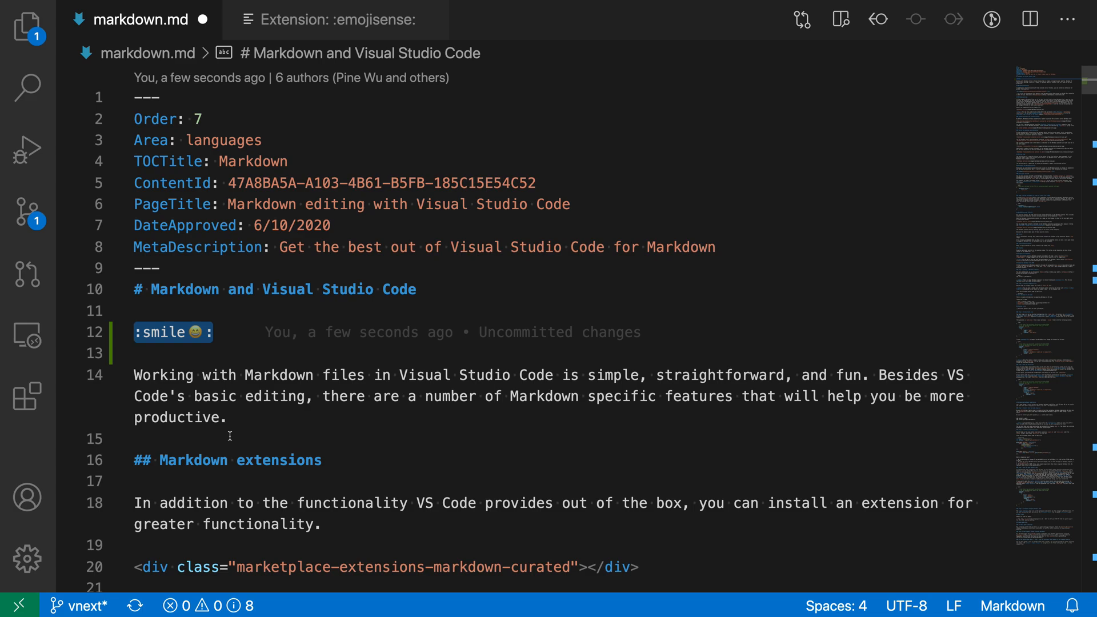
Replace the ':smile:' shortcode on line 12 with a double colon '::'
text(::)
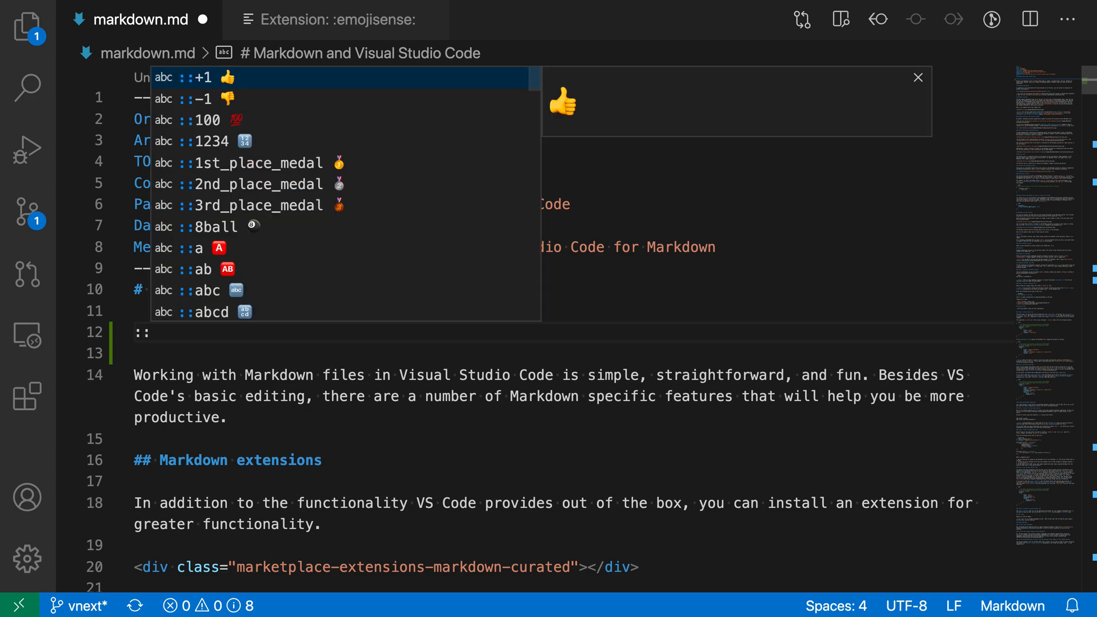
Type 'smile' after the double colon to list smile emoji suggestions
text(smile)
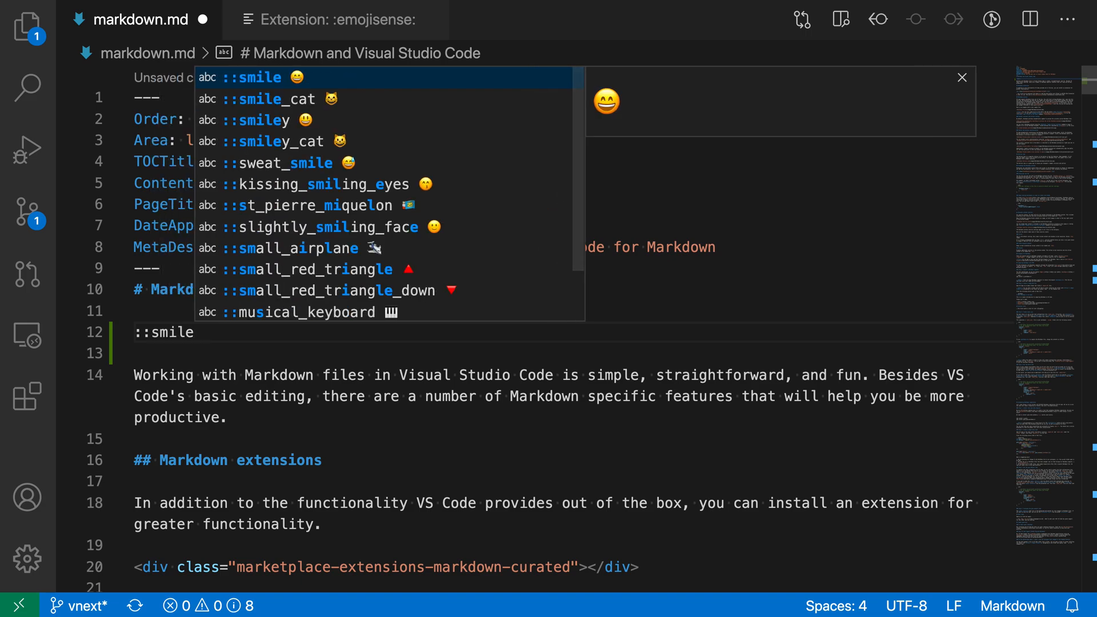